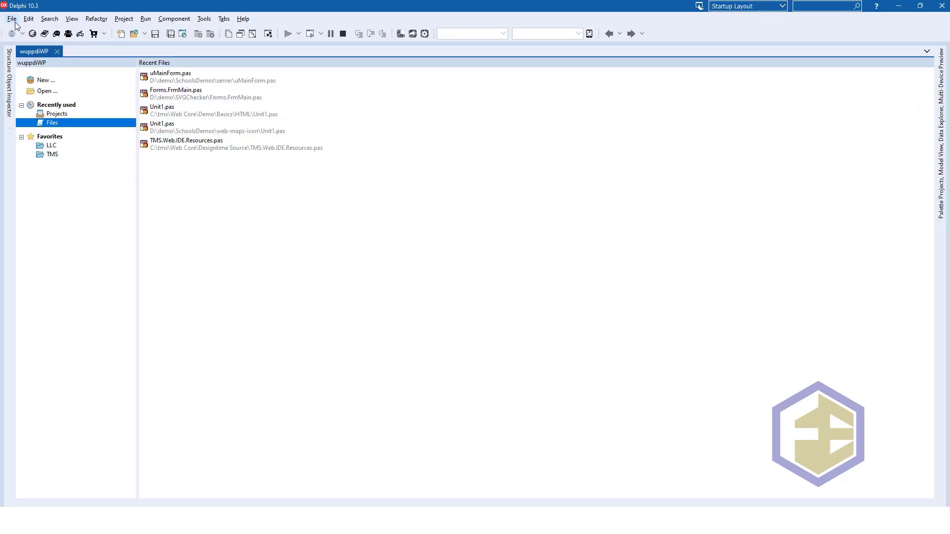
- Open the New Items gallery and pick TMS Web Application under the TMS Web category
{"action": "left_click", "coordinate": [11, 19]}
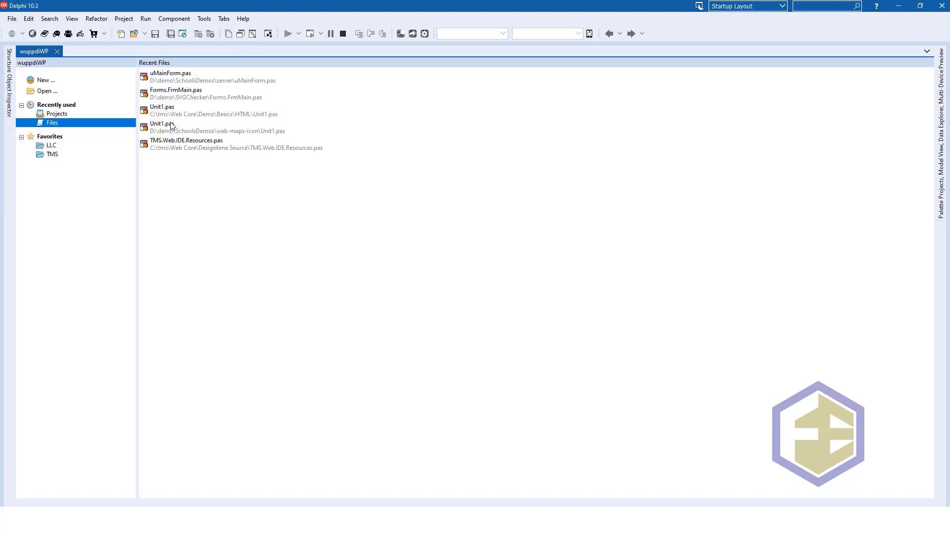
{"action": "left_click", "coordinate": [45, 79]}
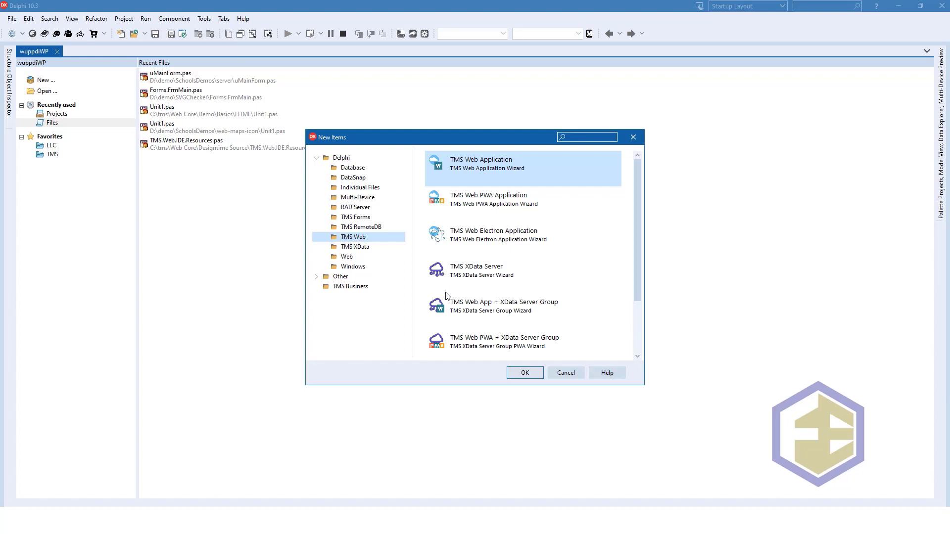
{"action": "mouse_move", "coordinate": [530, 181]}
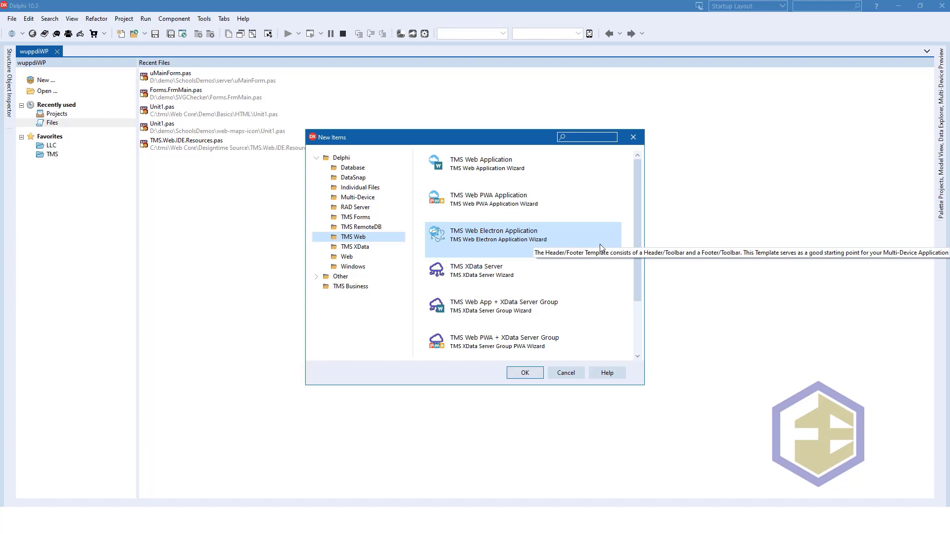
{"action": "mouse_move", "coordinate": [630, 244]}
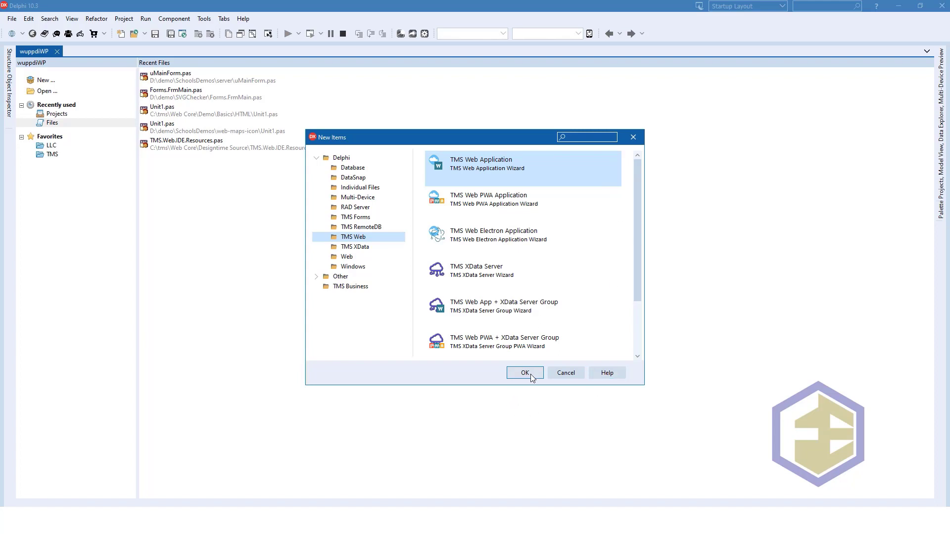
- Create the TMS Web Application project and place a TWebEdit and TWebButton on Form1
{"action": "left_click", "coordinate": [524, 372]}
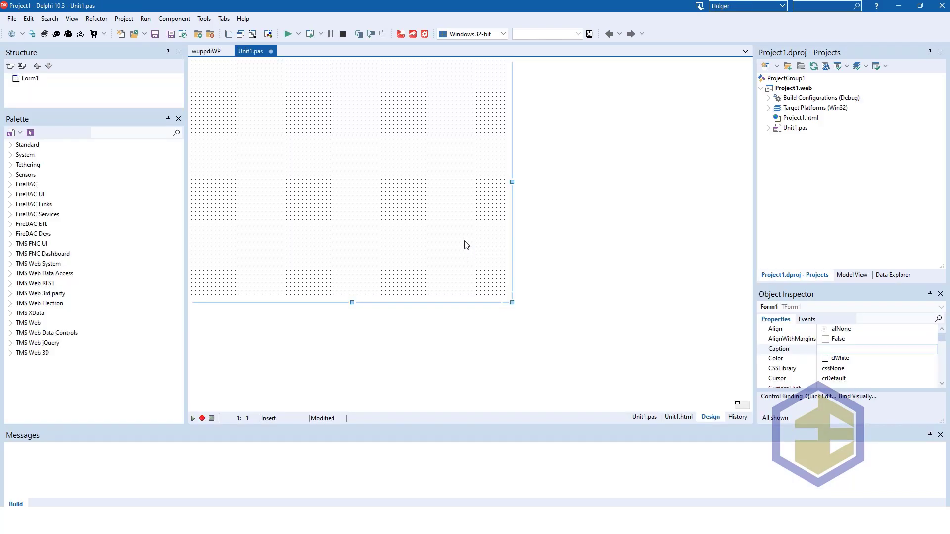
{"action": "mouse_move", "coordinate": [280, 164]}
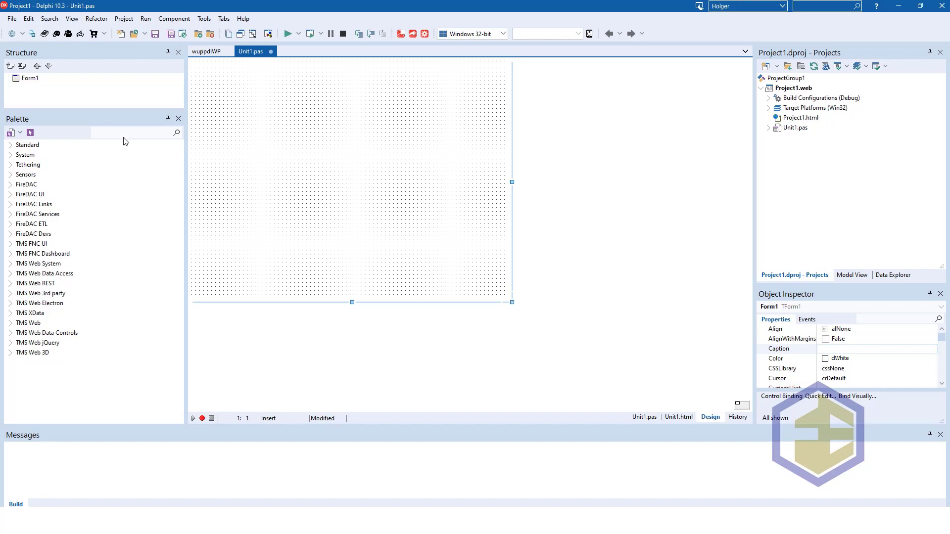
{"action": "left_click", "coordinate": [133, 132]}
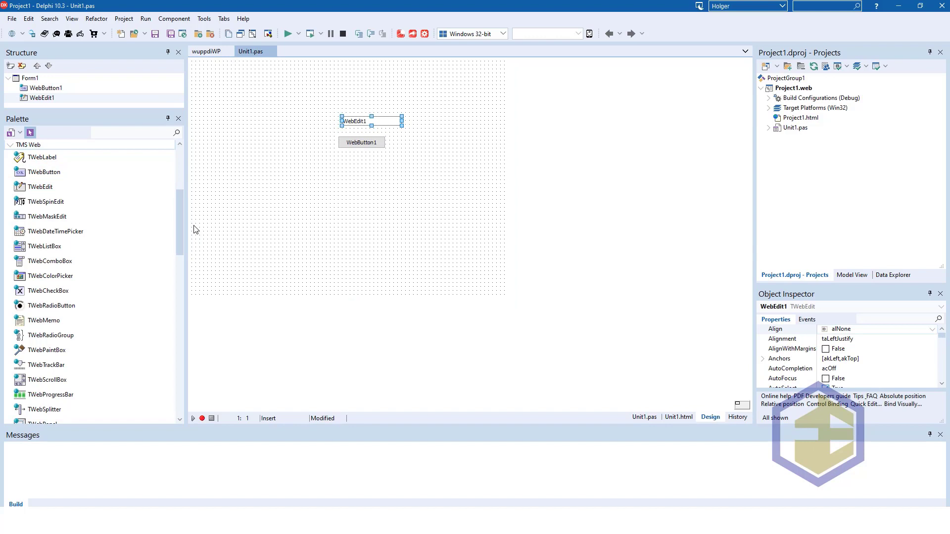
{"action": "mouse_move", "coordinate": [455, 153]}
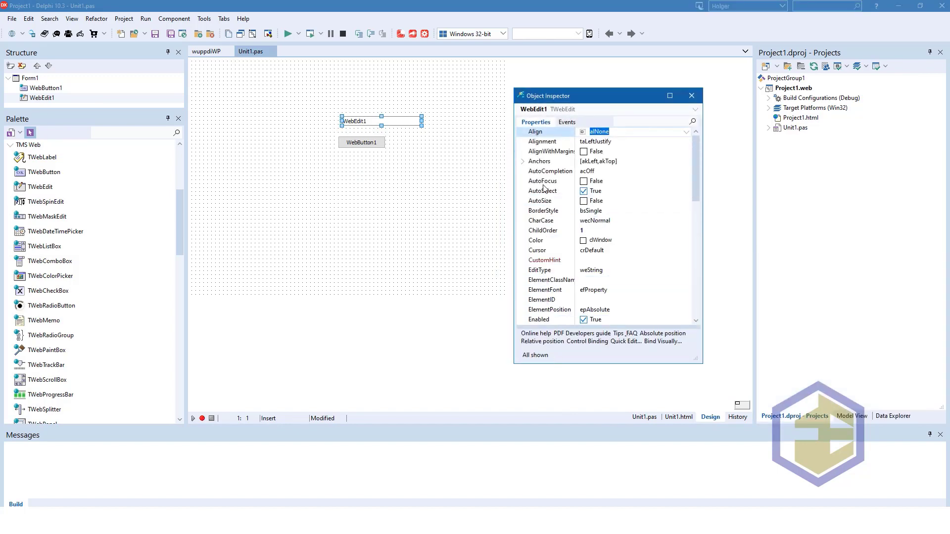
- Give the edit box the text 'Bruno' and the name txtName
{"action": "left_click", "coordinate": [545, 290]}
{"action": "type", "text": "H"}
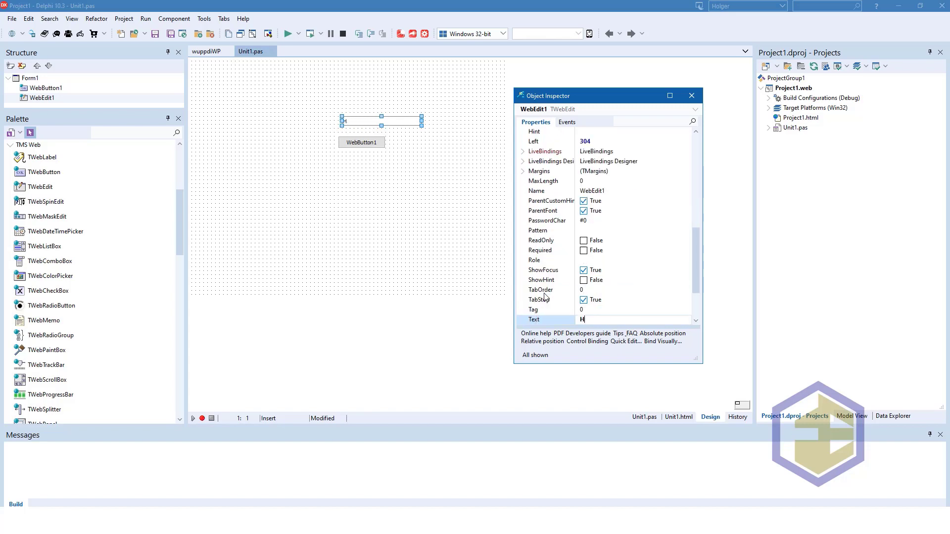
{"action": "type", "text": "Bruno"}
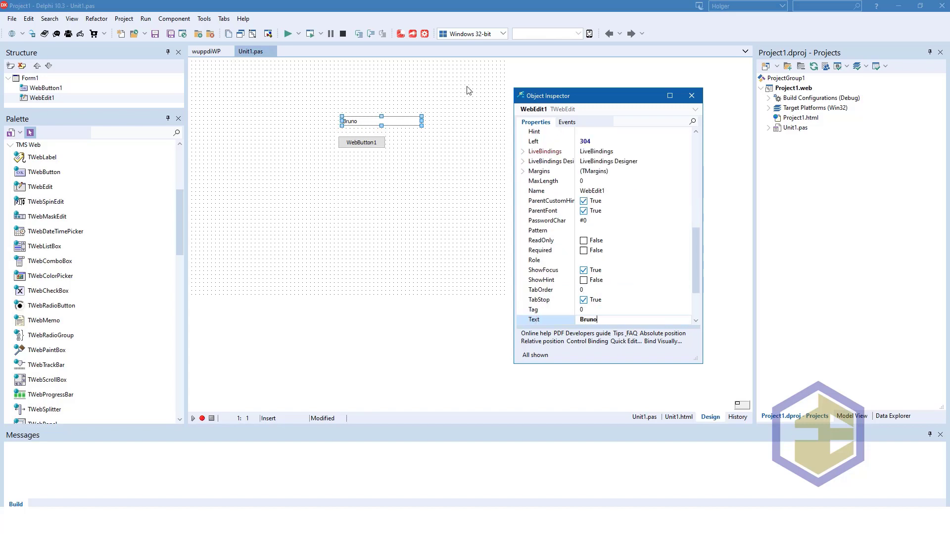
{"action": "left_click", "coordinate": [537, 191]}
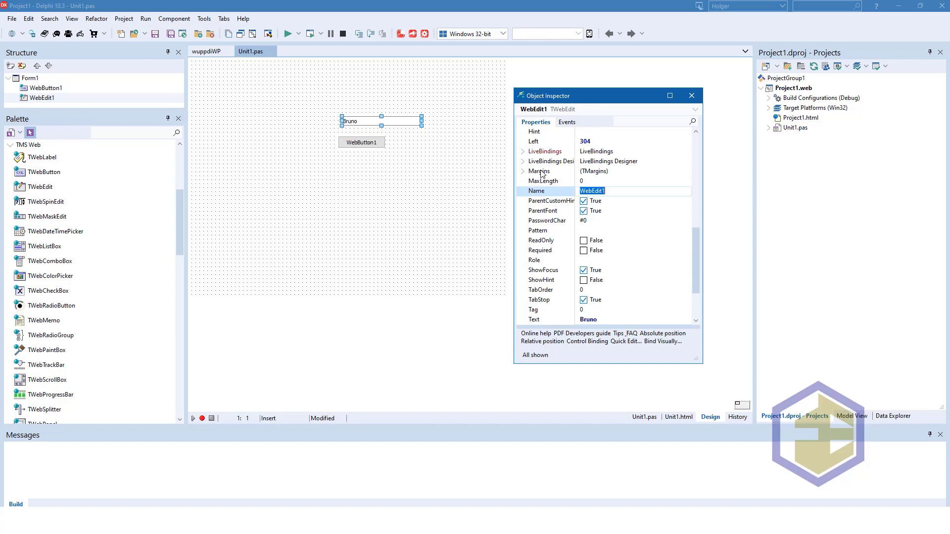
{"action": "type", "text": "txtName"}
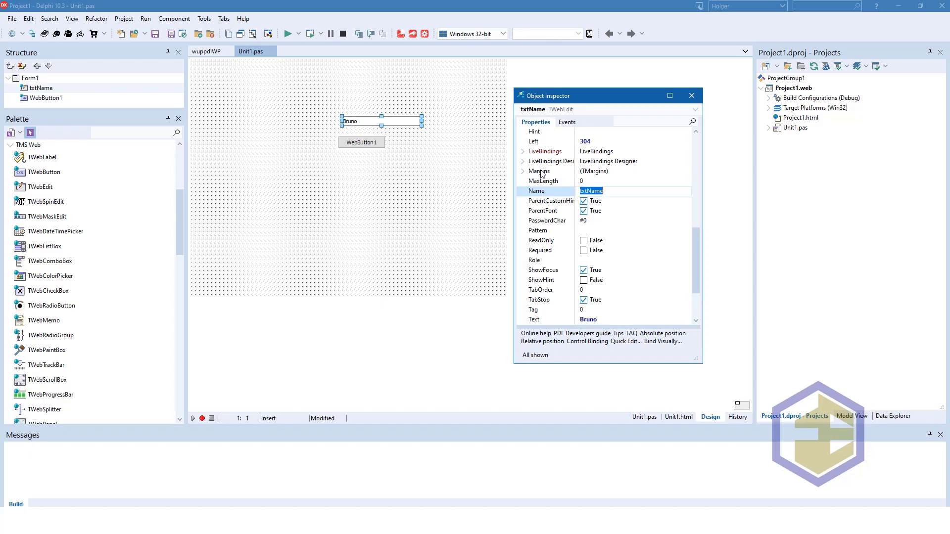
- Name the button btnMessage and caption it 'Show!'
{"action": "left_click", "coordinate": [361, 142]}
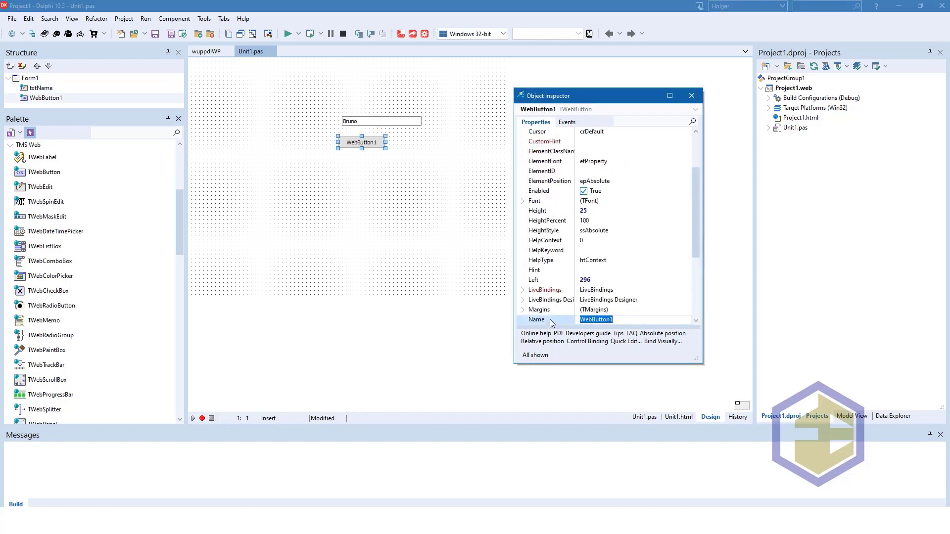
{"action": "type", "text": "btnMe"}
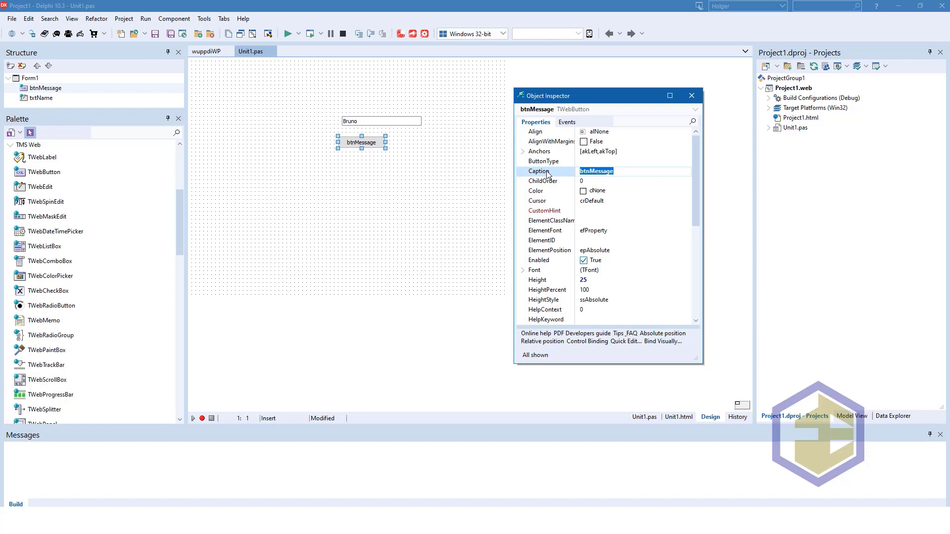
{"action": "type", "text": "Show!"}
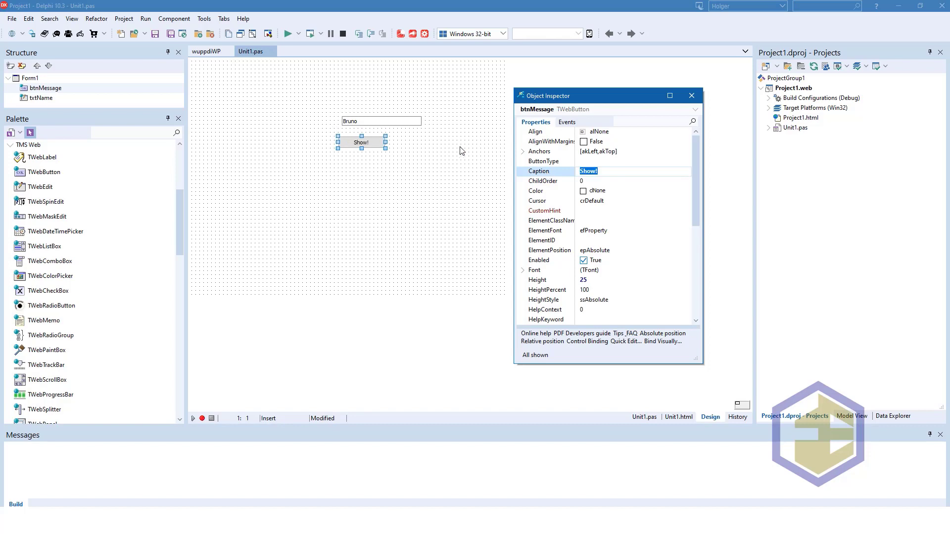
{"action": "mouse_move", "coordinate": [404, 151]}
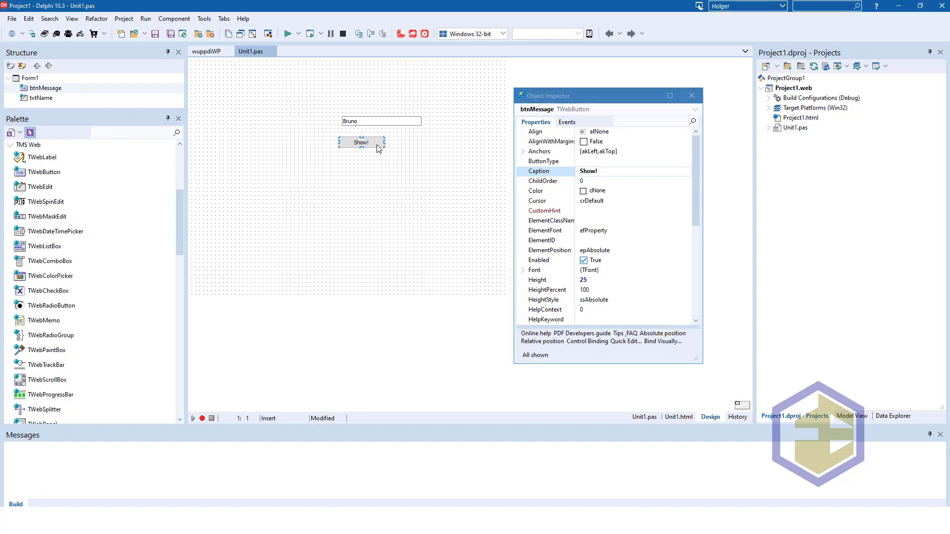
- Create the button's OnClick handler containing Showmessage(txtName.Text);
{"action": "double_click", "coordinate": [361, 142]}
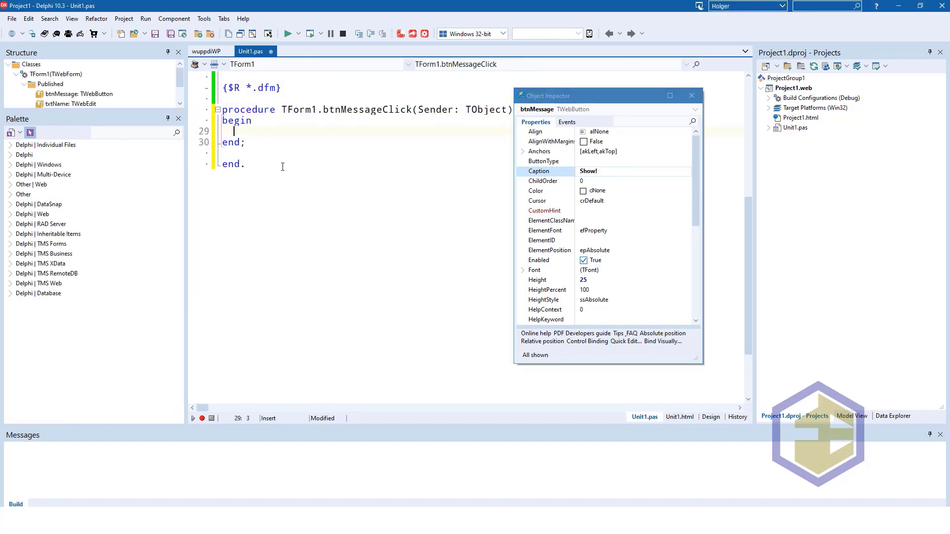
{"action": "type", "text": "Showmessage("}
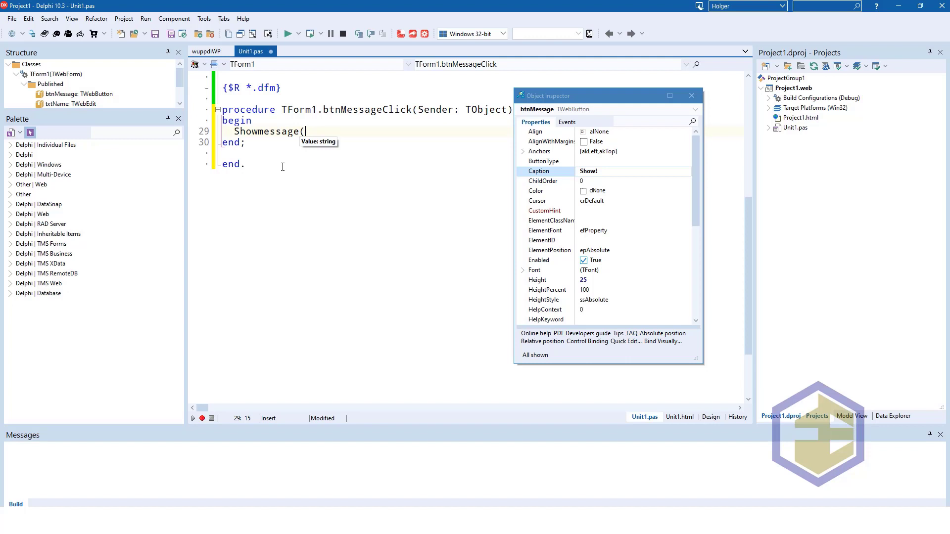
{"action": "type", "text": "'"}
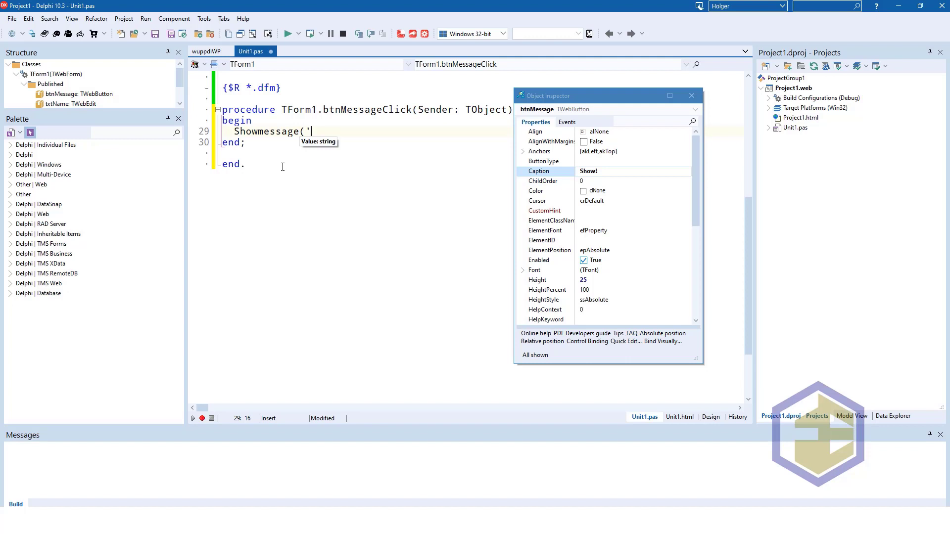
{"action": "key", "text": "Backspace"}
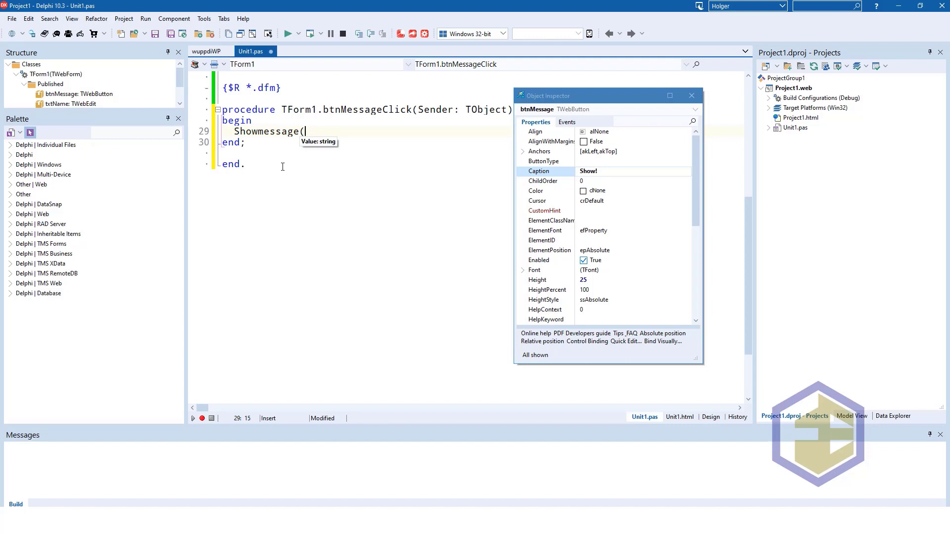
{"action": "type", "text": "txt"}
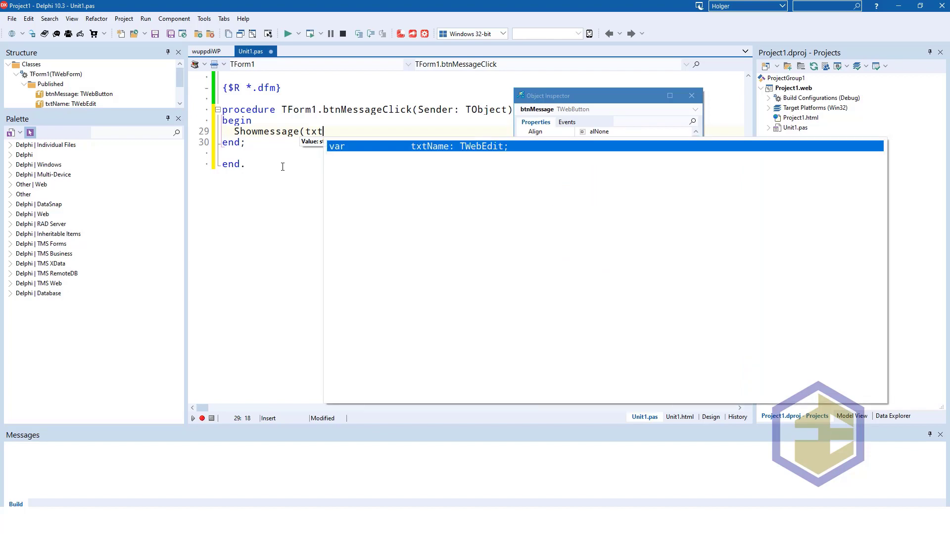
{"action": "type", "text": "Name.Text);"}
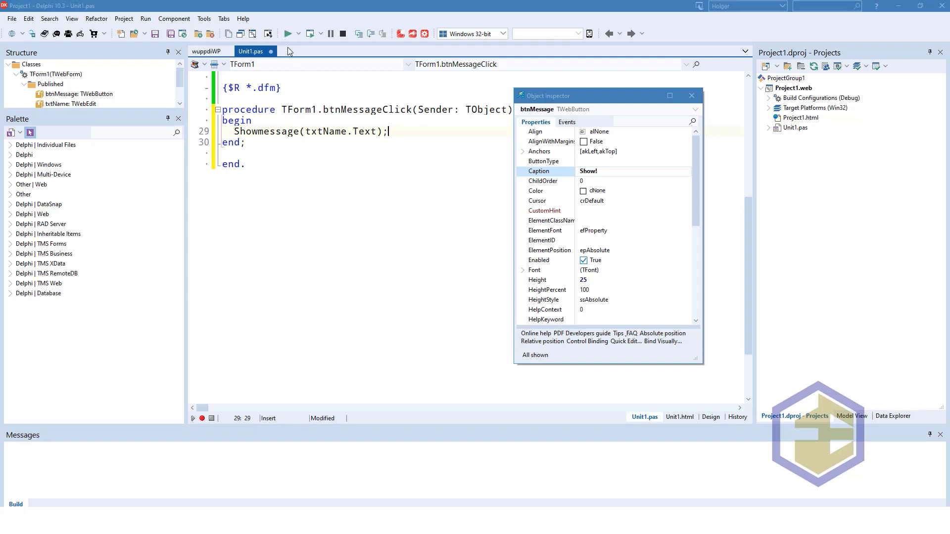
- Run the app, enter 'Holger', show the alert, and dismiss it
{"action": "left_click", "coordinate": [290, 33]}
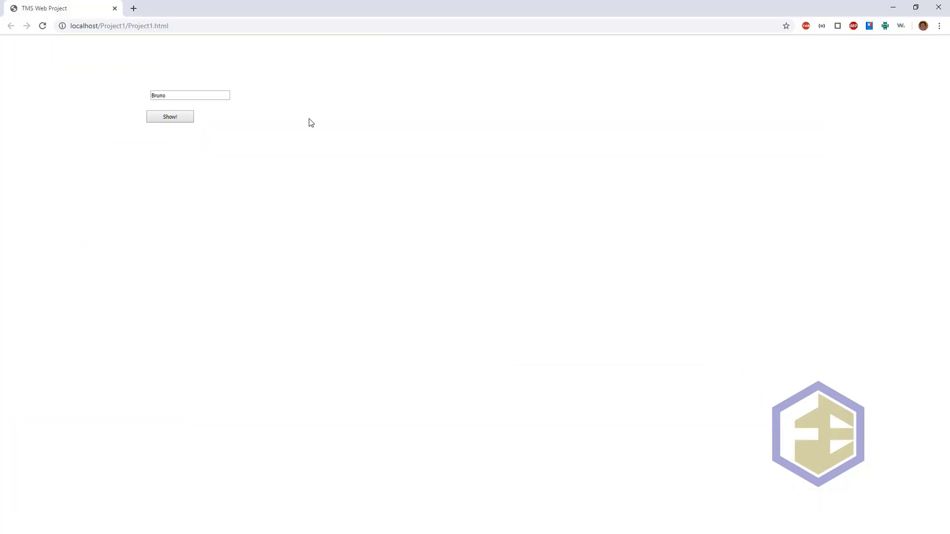
{"action": "mouse_move", "coordinate": [223, 72]}
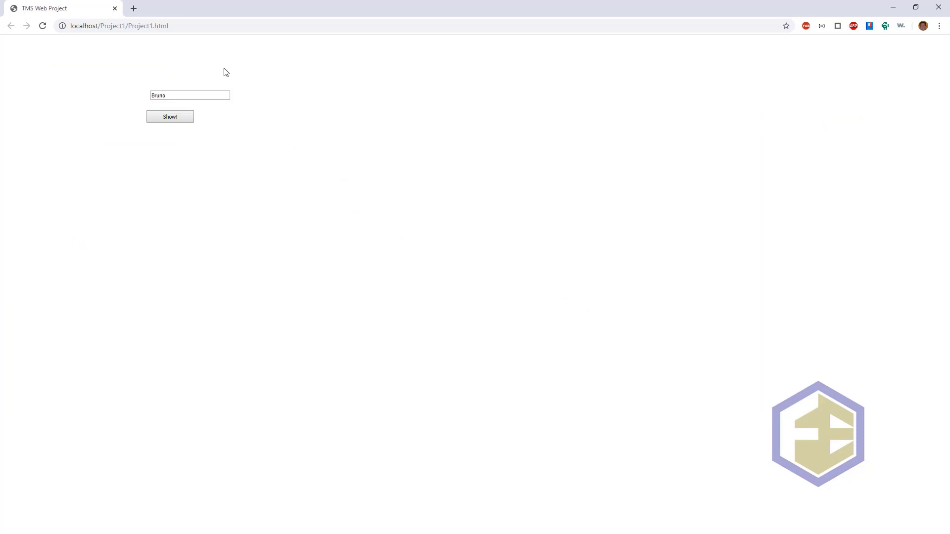
{"action": "type", "text": "Holger"}
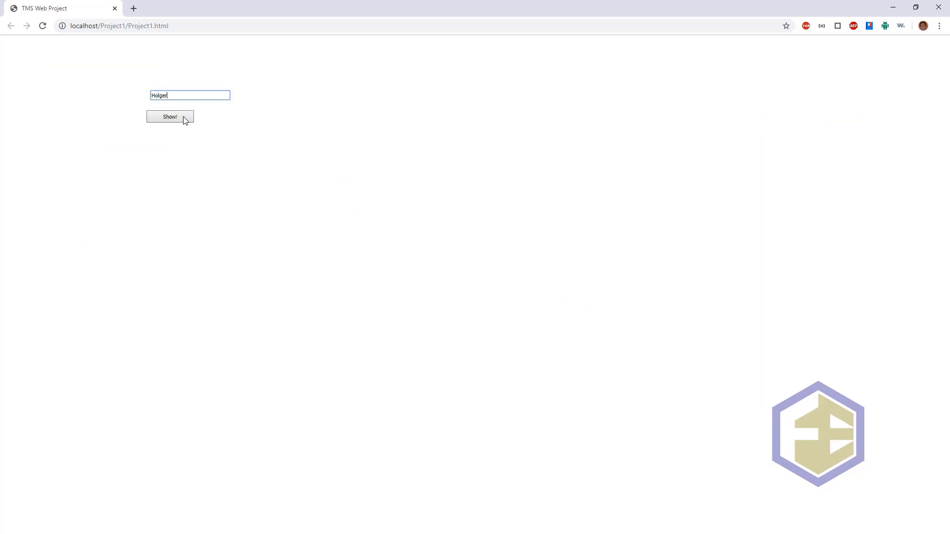
{"action": "left_click", "coordinate": [170, 117]}
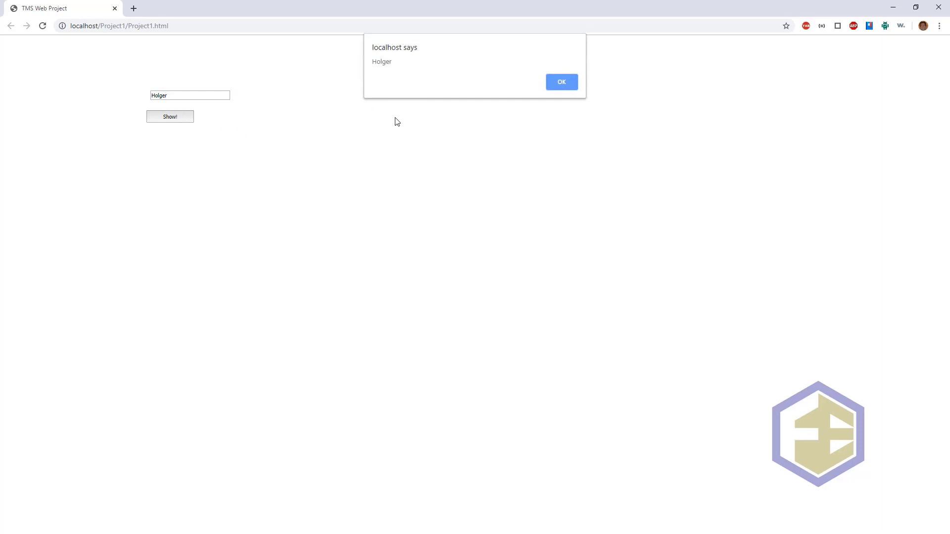
{"action": "mouse_move", "coordinate": [391, 120]}
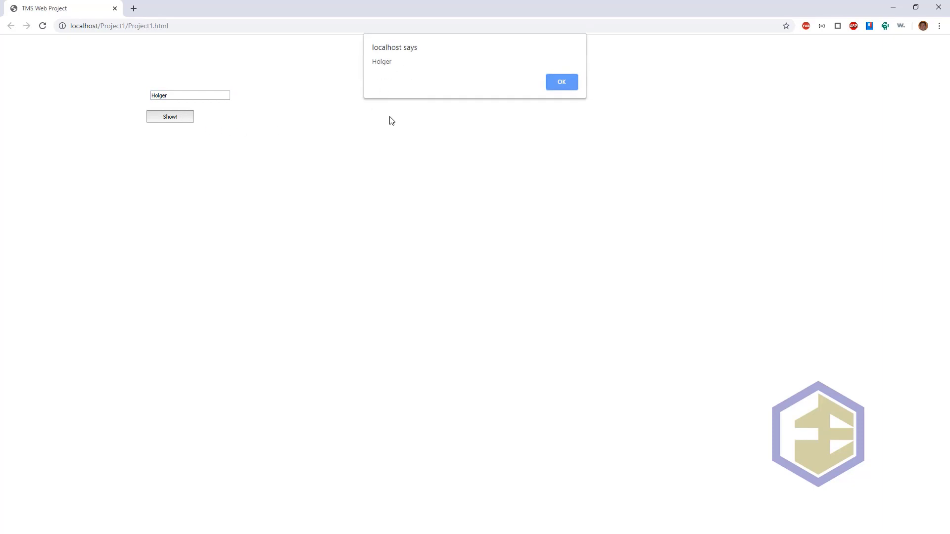
{"action": "left_click", "coordinate": [561, 82]}
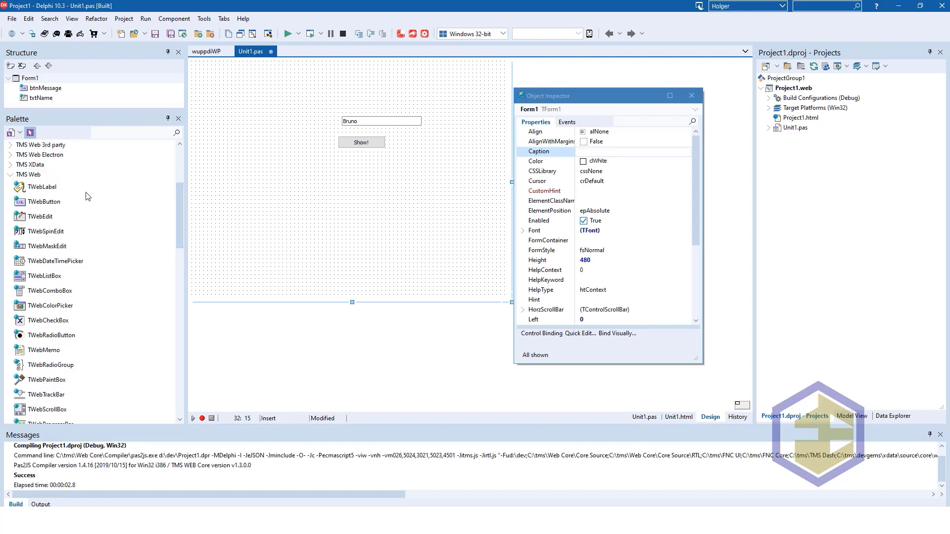
{"action": "mouse_move", "coordinate": [43, 201]}
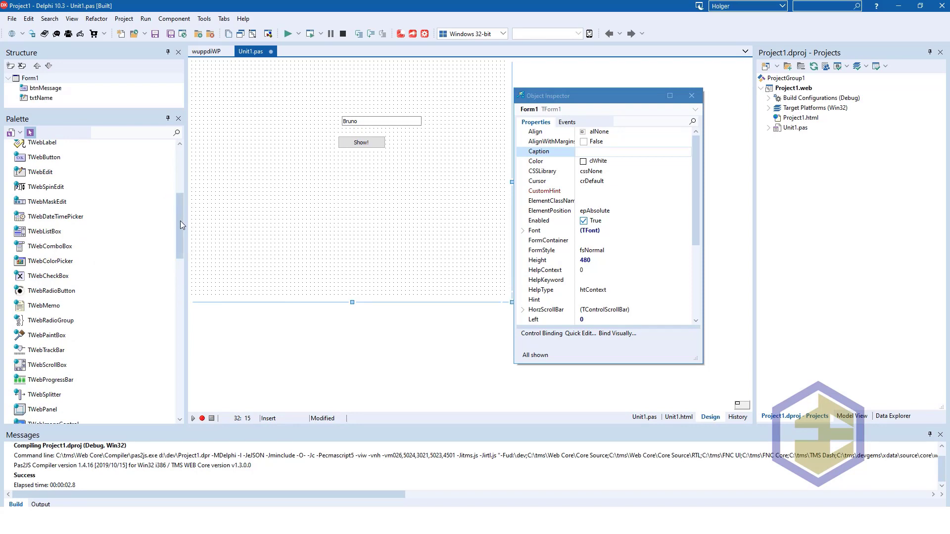
- Scroll the Tool Palette down to the expanded TMS Web jQuery component group
{"action": "scroll", "scroll_direction": "down", "scroll_amount": 3}
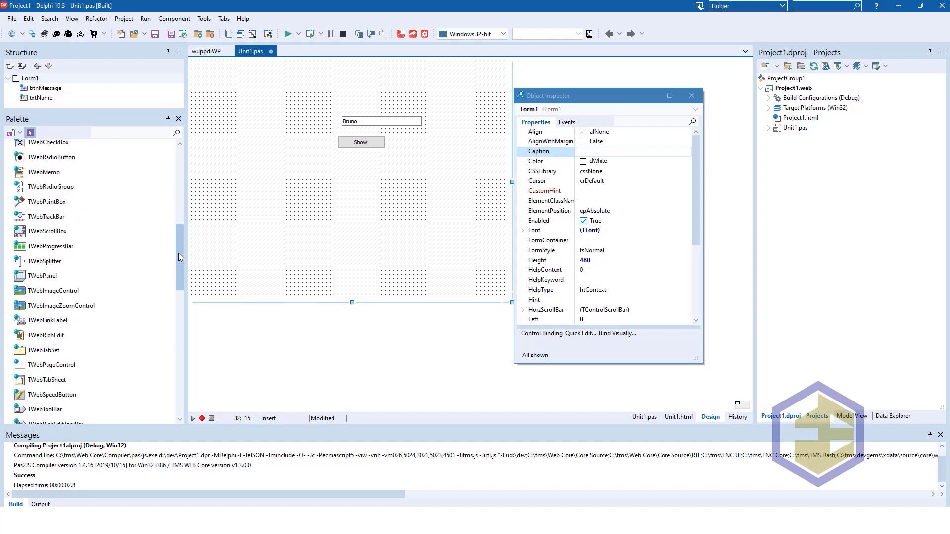
{"action": "scroll", "scroll_direction": "down", "scroll_amount": 3}
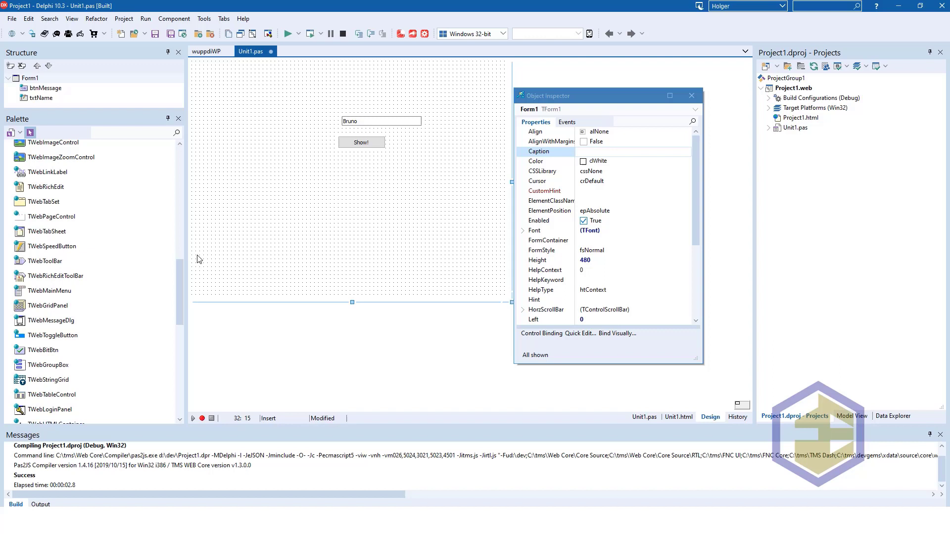
{"action": "scroll", "scroll_direction": "down", "scroll_amount": 3}
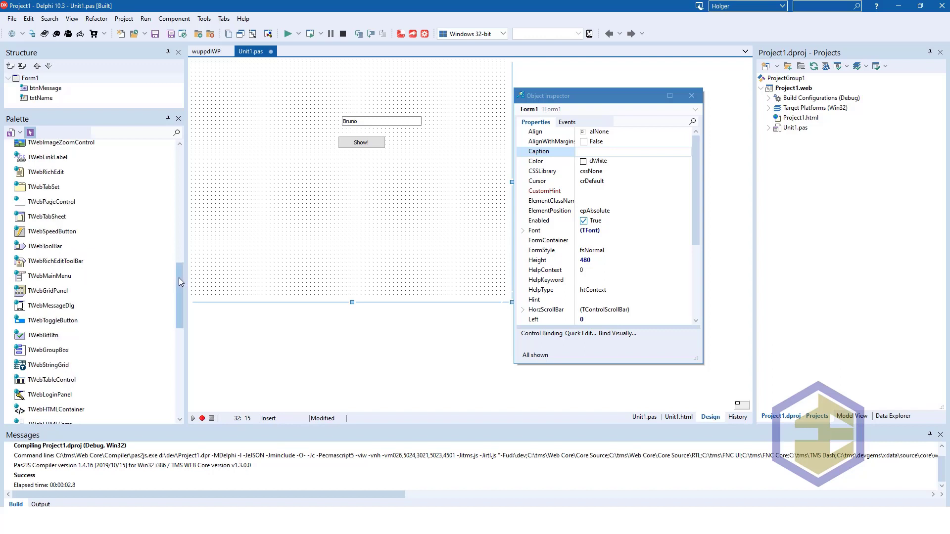
{"action": "scroll", "scroll_direction": "down", "scroll_amount": 3}
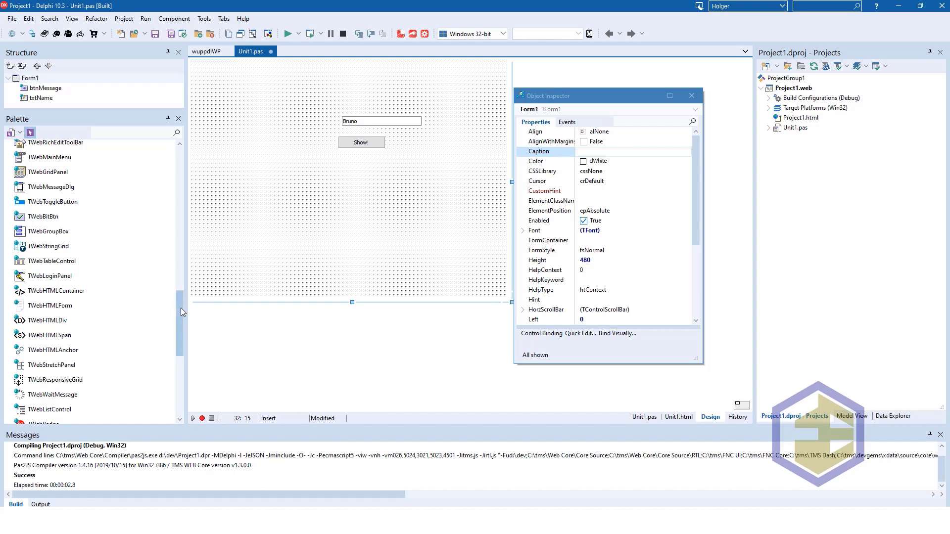
{"action": "scroll", "scroll_direction": "down", "scroll_amount": 3}
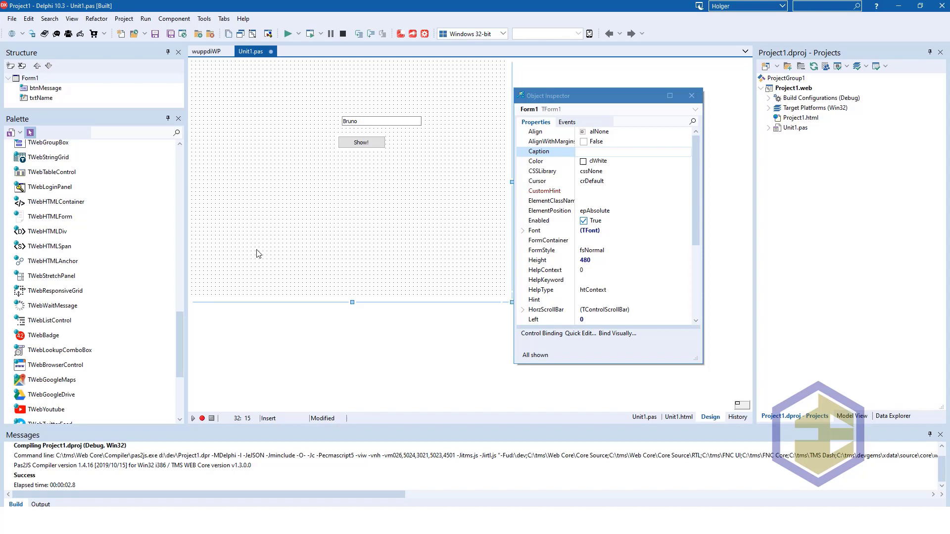
{"action": "scroll", "scroll_direction": "down", "scroll_amount": 3}
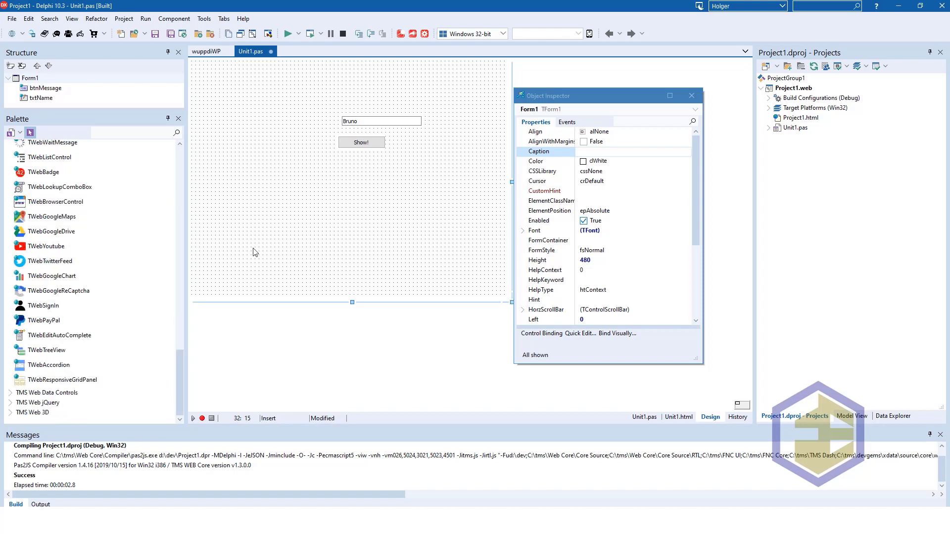
{"action": "mouse_move", "coordinate": [73, 220]}
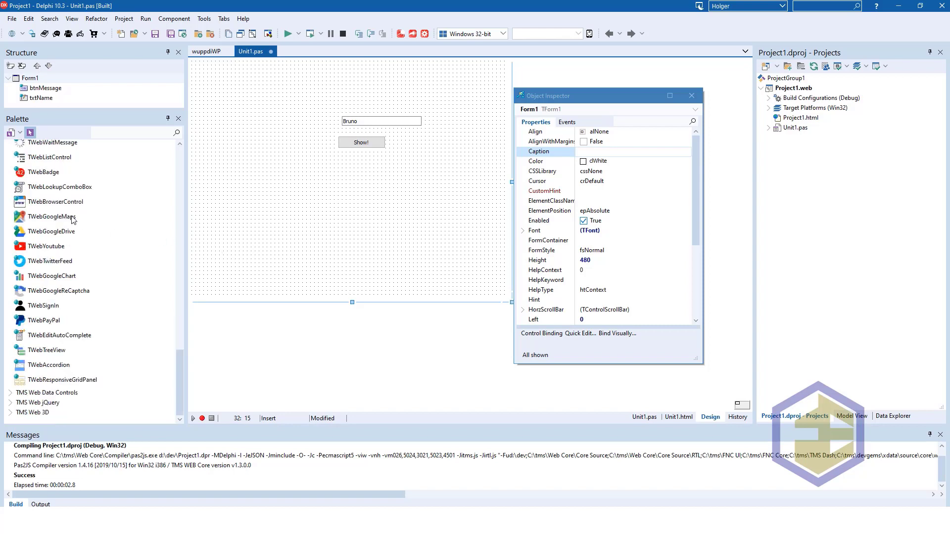
{"action": "mouse_move", "coordinate": [46, 246]}
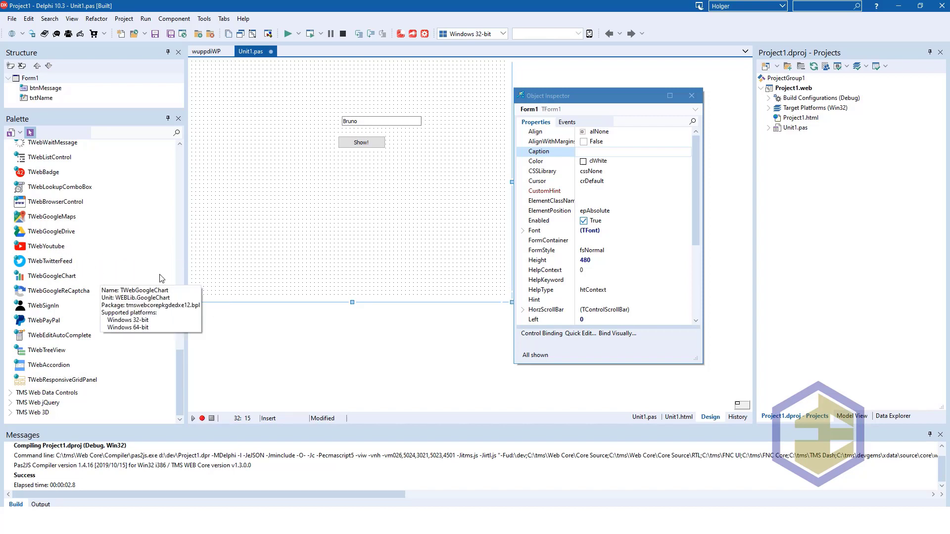
{"action": "mouse_move", "coordinate": [133, 327]}
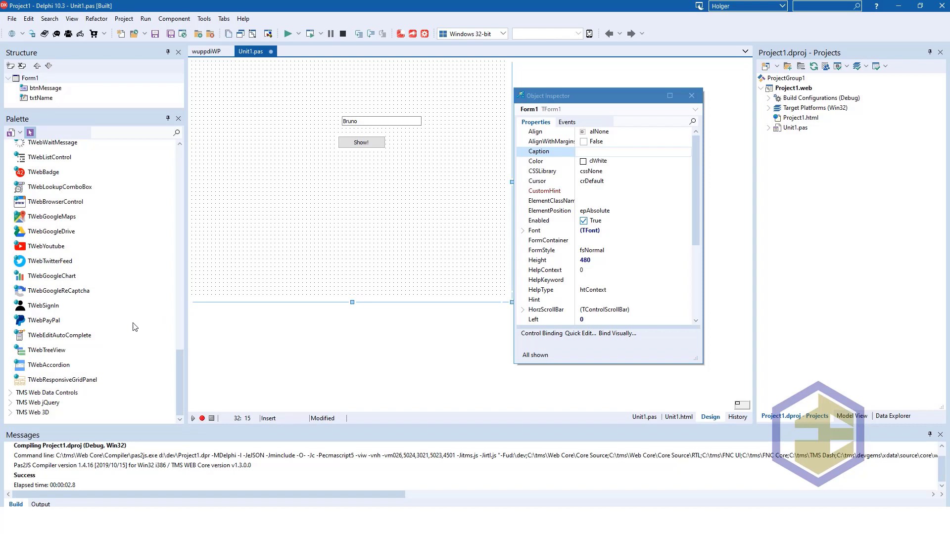
{"action": "mouse_move", "coordinate": [274, 249]}
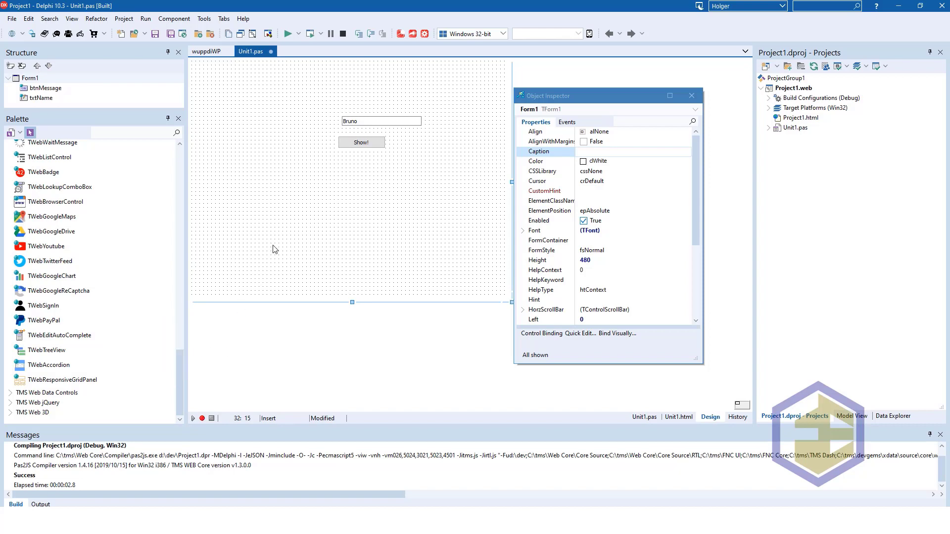
{"action": "mouse_move", "coordinate": [235, 329]}
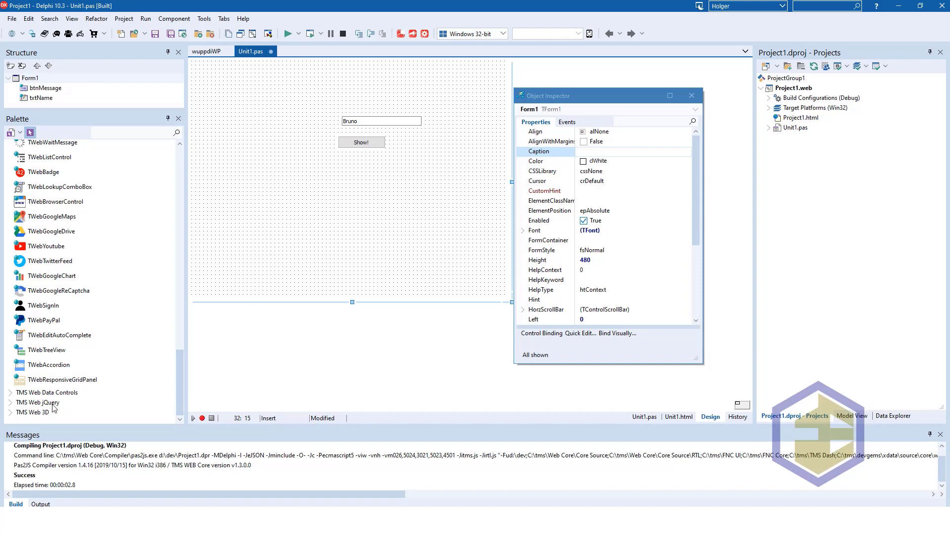
{"action": "scroll", "scroll_direction": "down", "scroll_amount": 3}
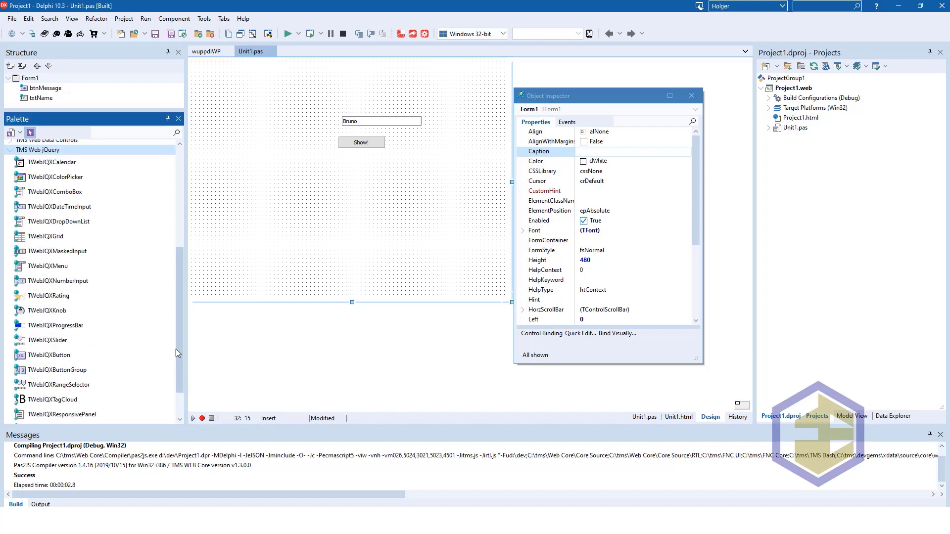
{"action": "mouse_move", "coordinate": [183, 299]}
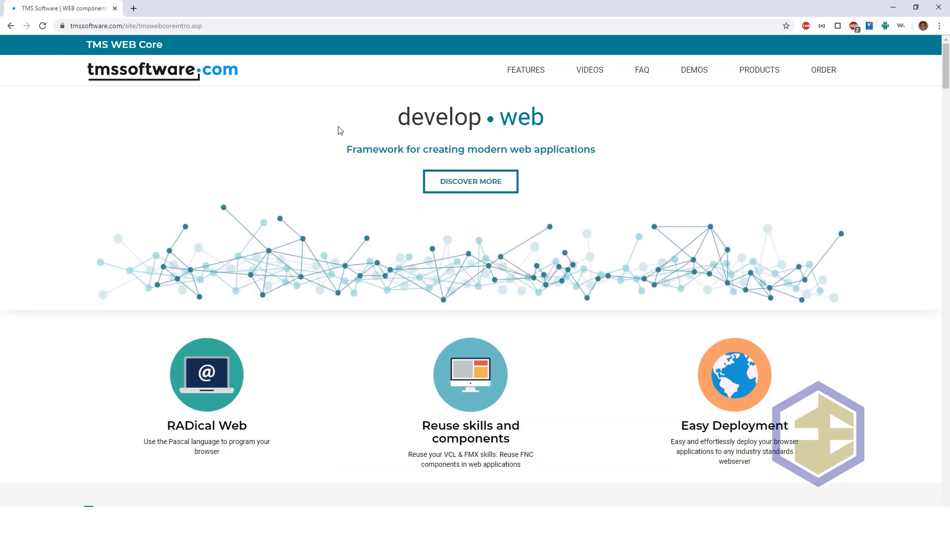
{"action": "mouse_move", "coordinate": [237, 118]}
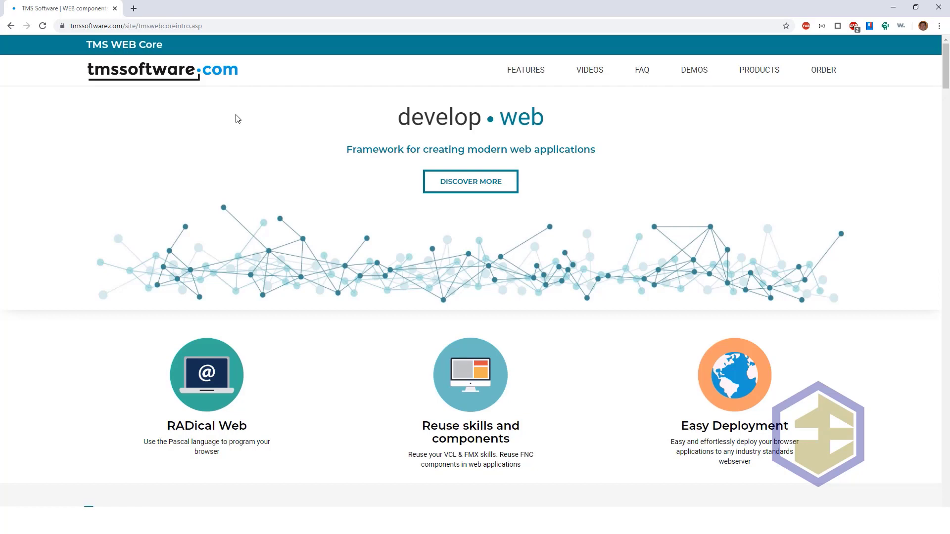
{"action": "mouse_move", "coordinate": [282, 162]}
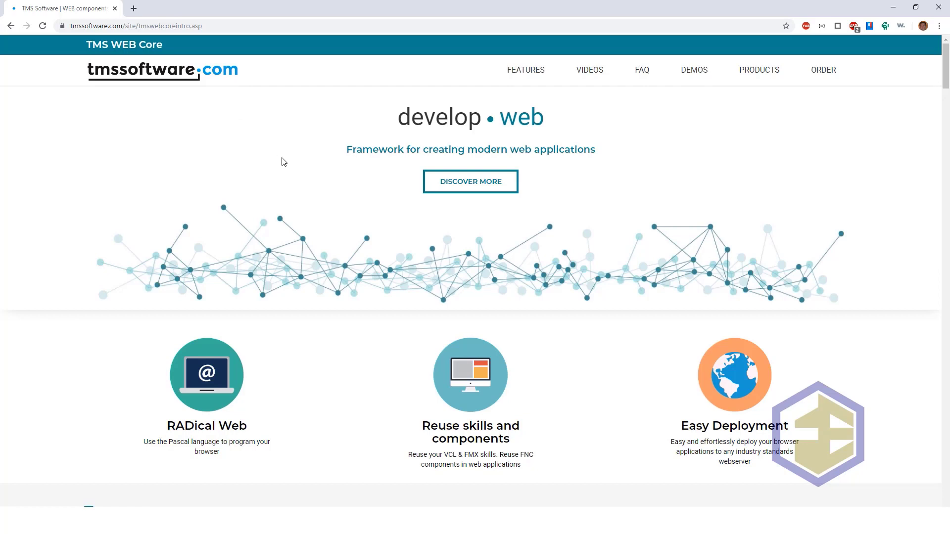
{"action": "mouse_move", "coordinate": [629, 127]}
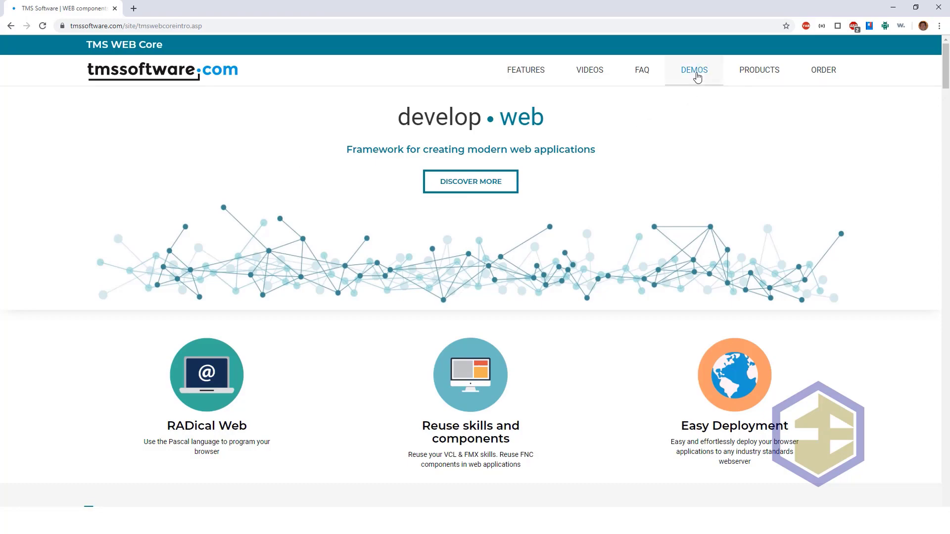
- Scroll the TMS WEB Core page to the Reuse skills and components section
{"action": "scroll", "scroll_direction": "down", "scroll_amount": 3}
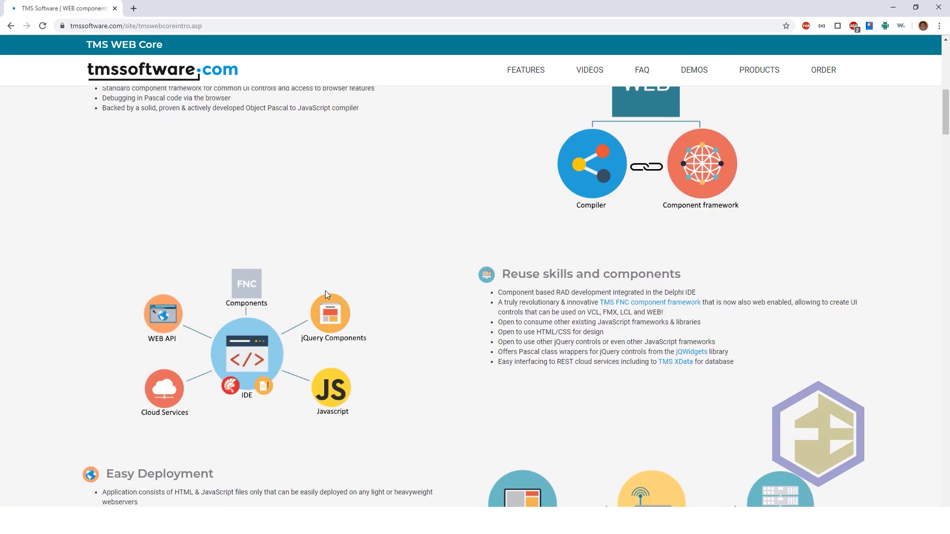